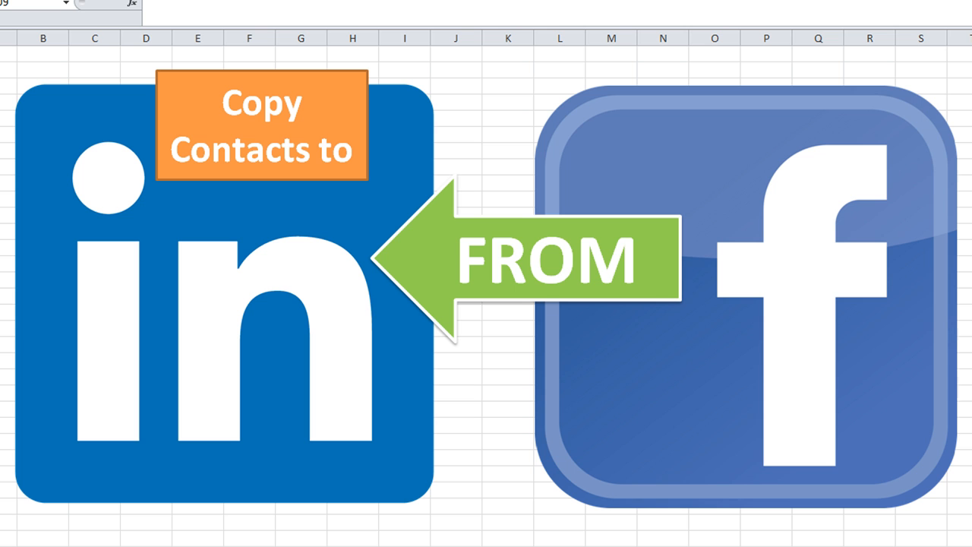
Close the Google tab and open the Yahoo Mail inbox showing two unread messages
left_click(224, 304)
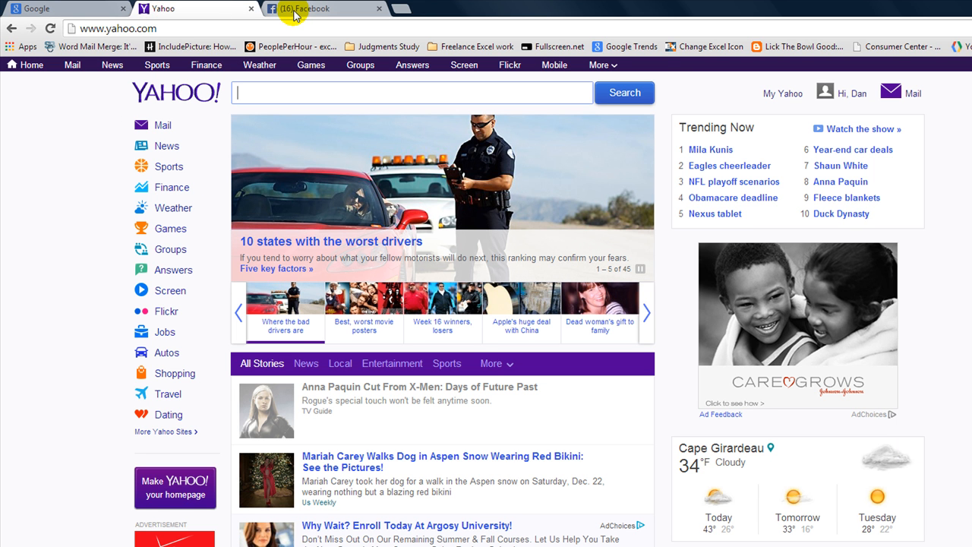
mouse_move(69, 9)
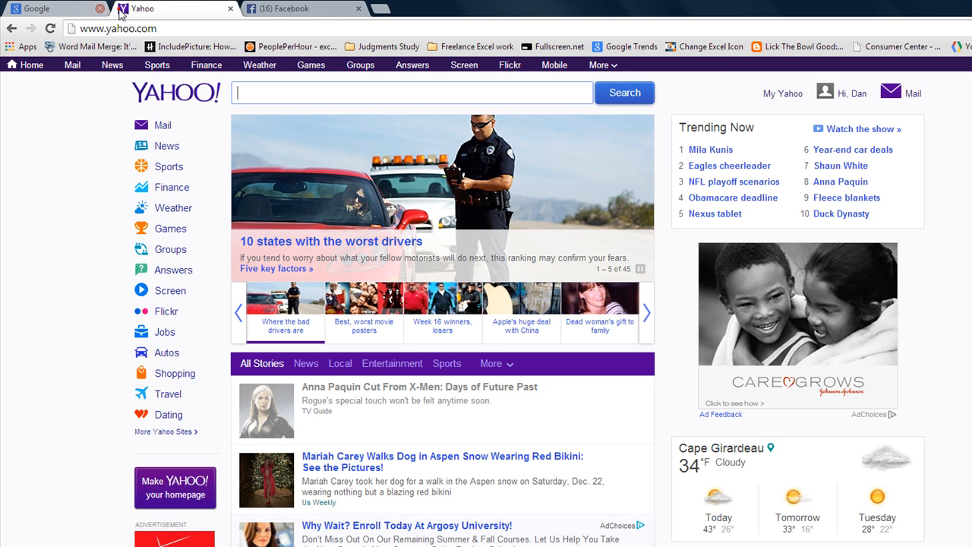
left_click(97, 9)
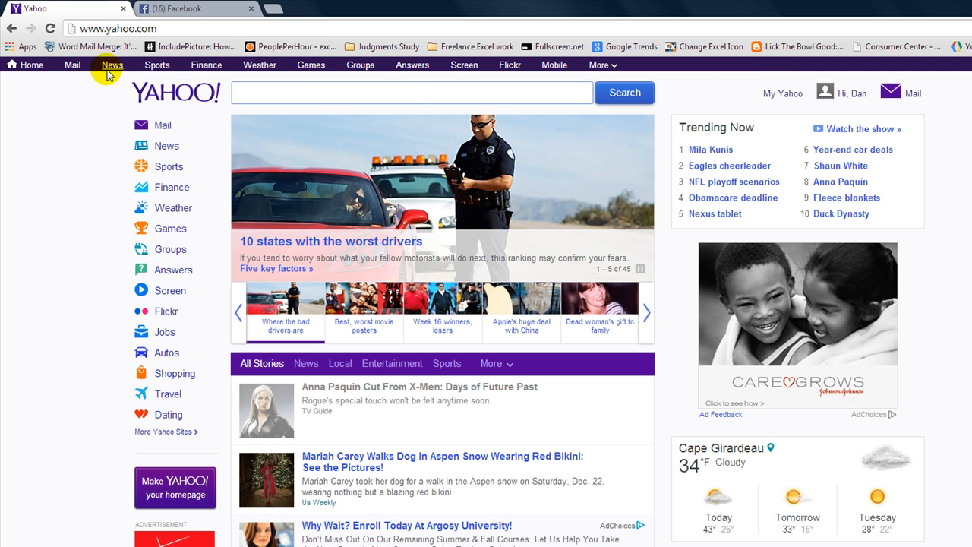
left_click(162, 124)
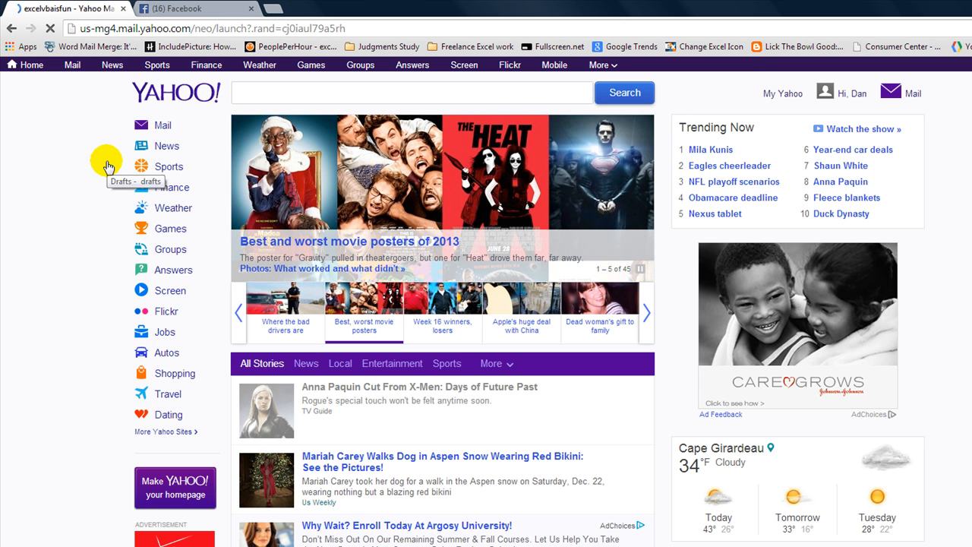
left_click(162, 125)
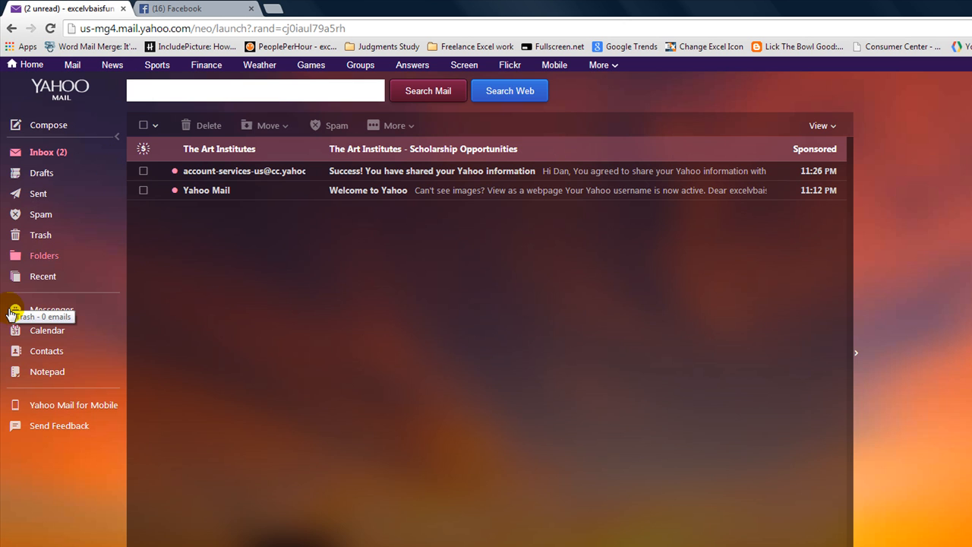
left_click(47, 351)
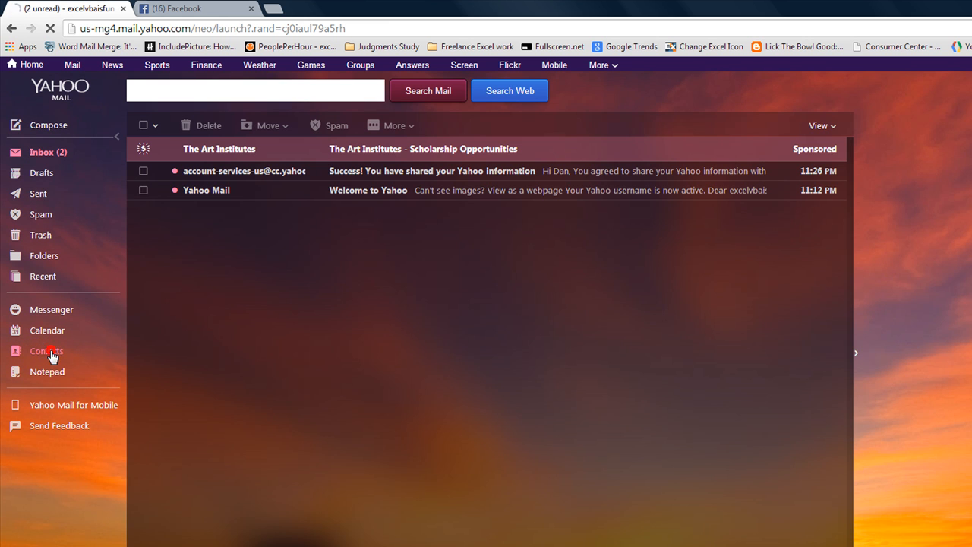
Open Yahoo Mail Contacts, listing the two existing contacts and import options
left_click(46, 350)
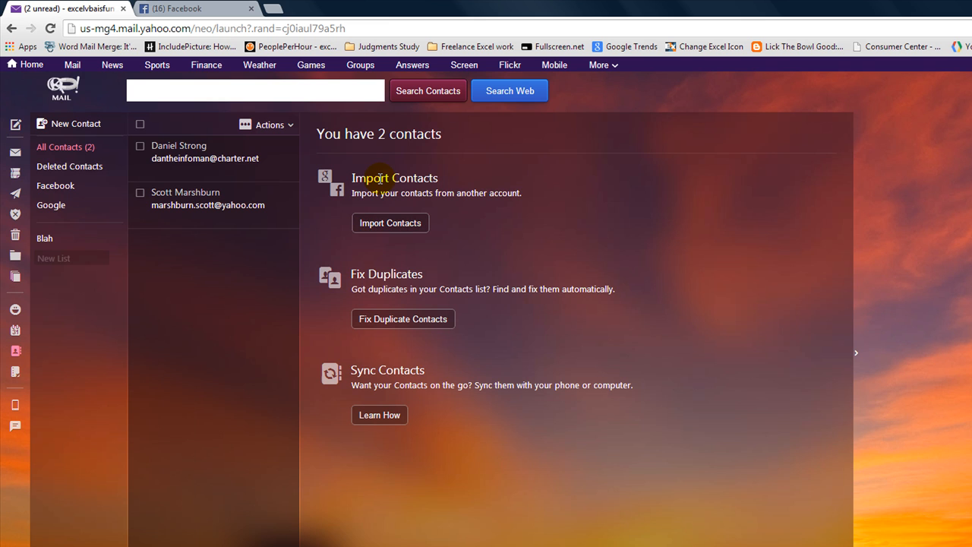
mouse_move(390, 222)
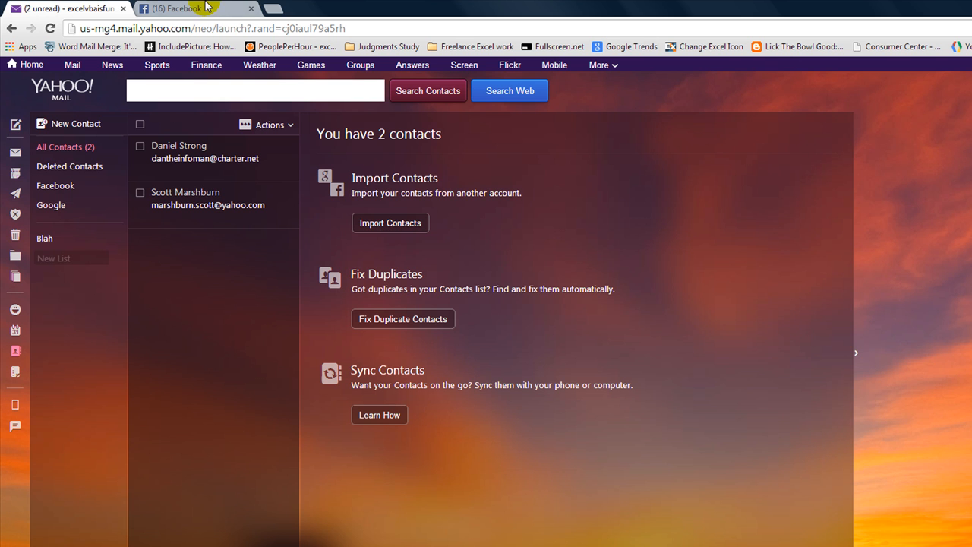
mouse_move(390, 223)
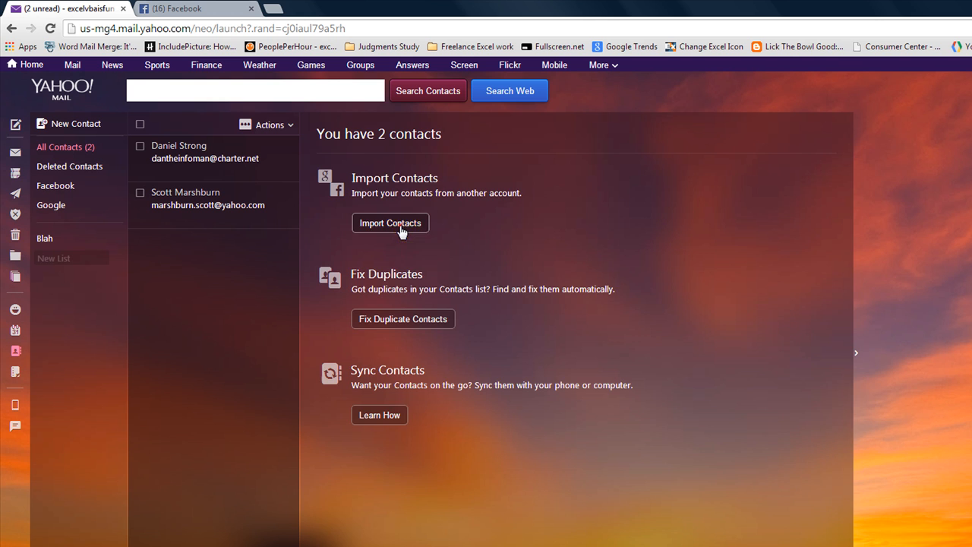
Start importing contacts from Facebook to bring up the Yahoo Contact Importer permission window
left_click(391, 223)
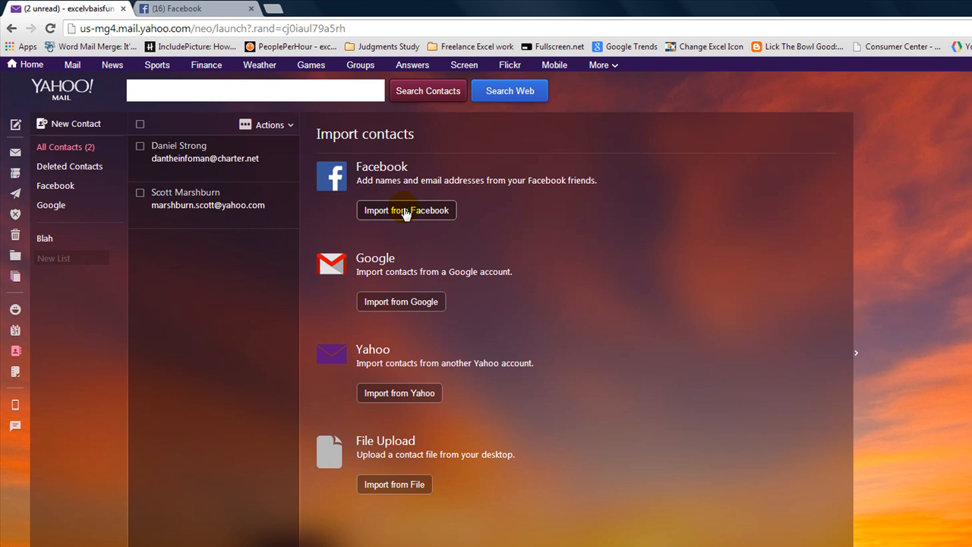
mouse_move(383, 215)
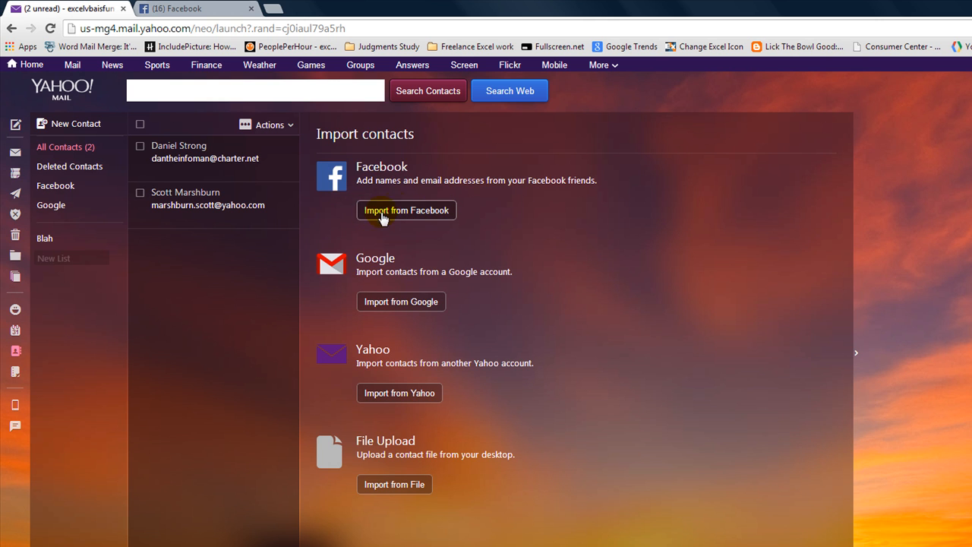
mouse_move(406, 218)
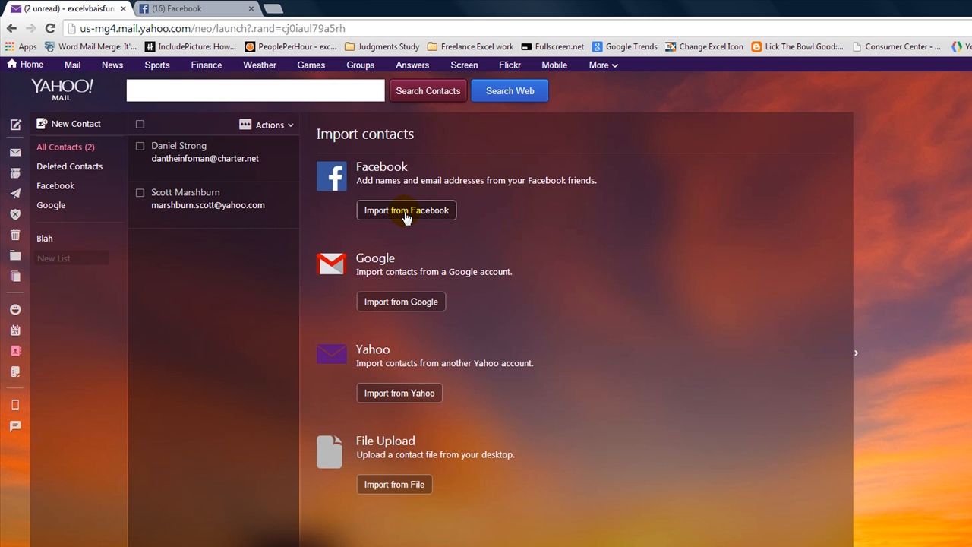
left_click(406, 210)
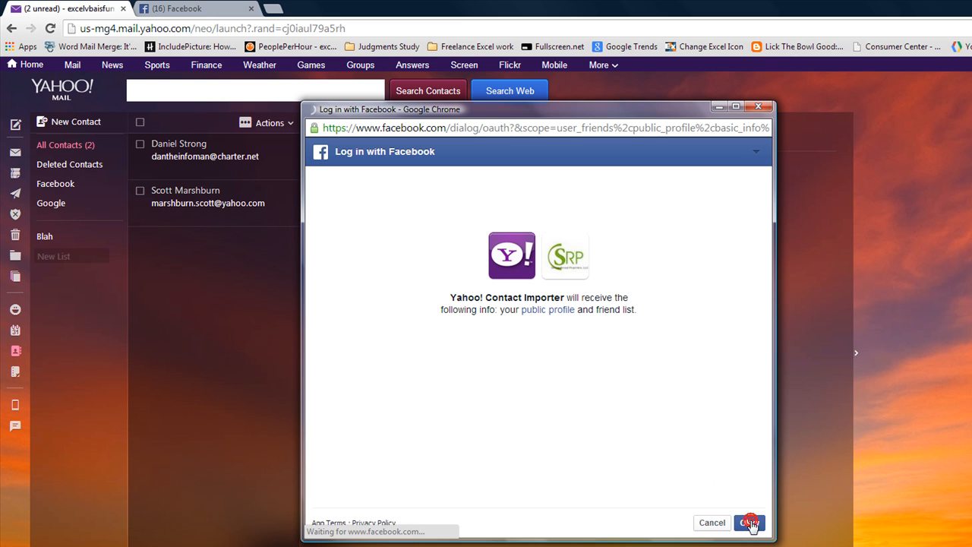
Grant the Facebook importer access, adding 410 friends for 412 total contacts
left_click(749, 522)
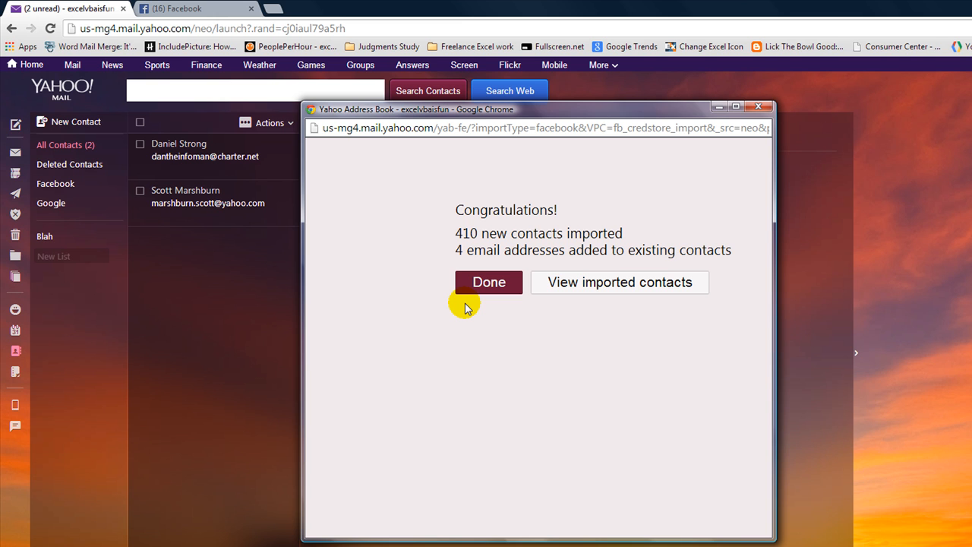
mouse_move(457, 233)
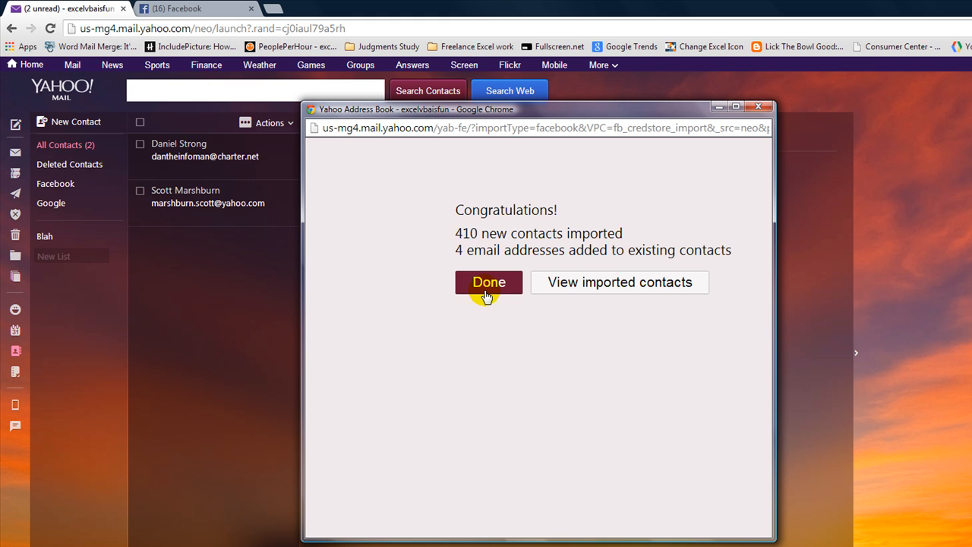
left_click(489, 282)
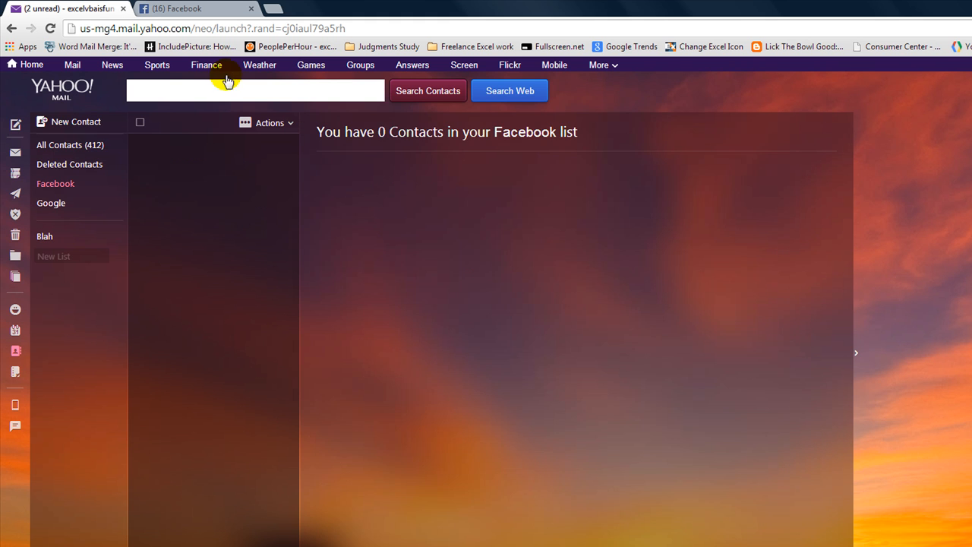
left_click(270, 8)
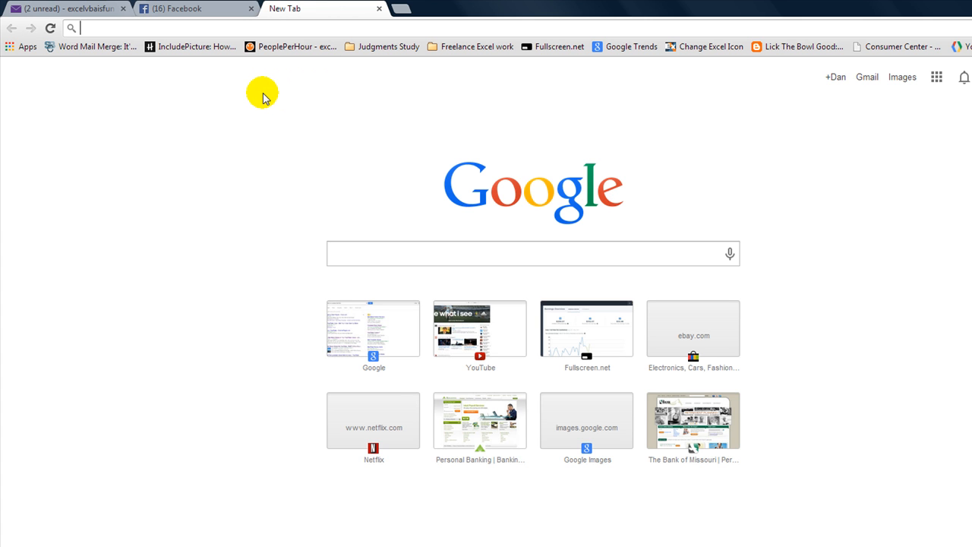
type("www.linkedin.com")
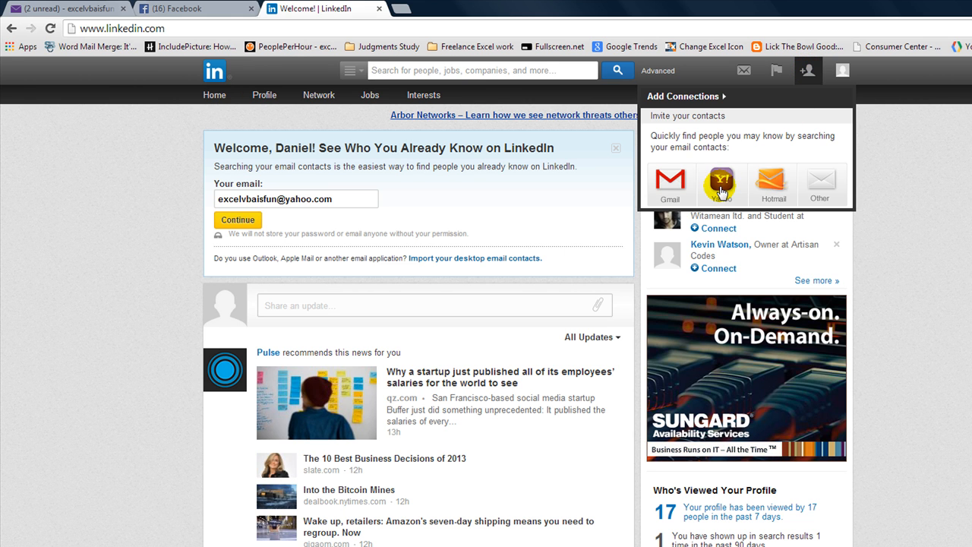
mouse_move(708, 162)
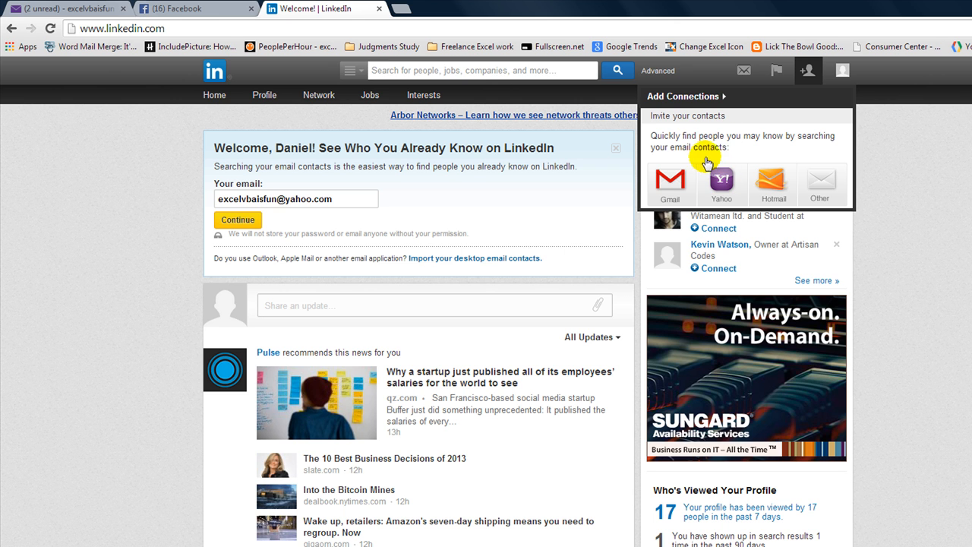
Search the Yahoo Mail address book from LinkedIn, finding 11 contacts already on LinkedIn
left_click(720, 185)
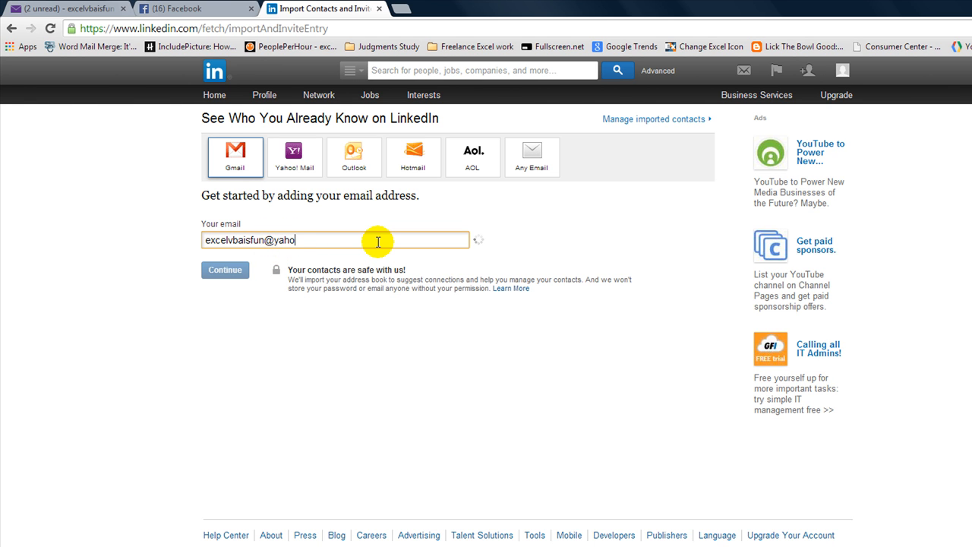
type("o.com")
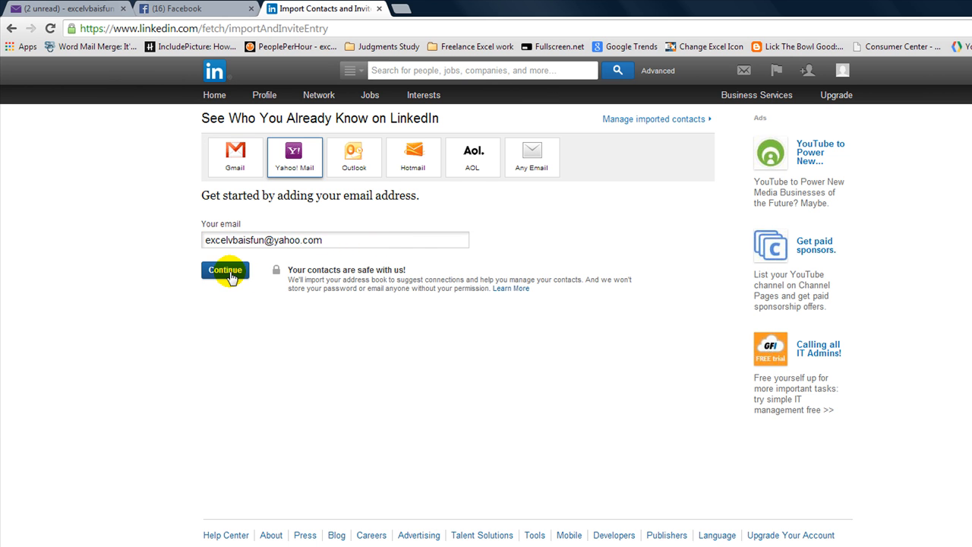
left_click(225, 270)
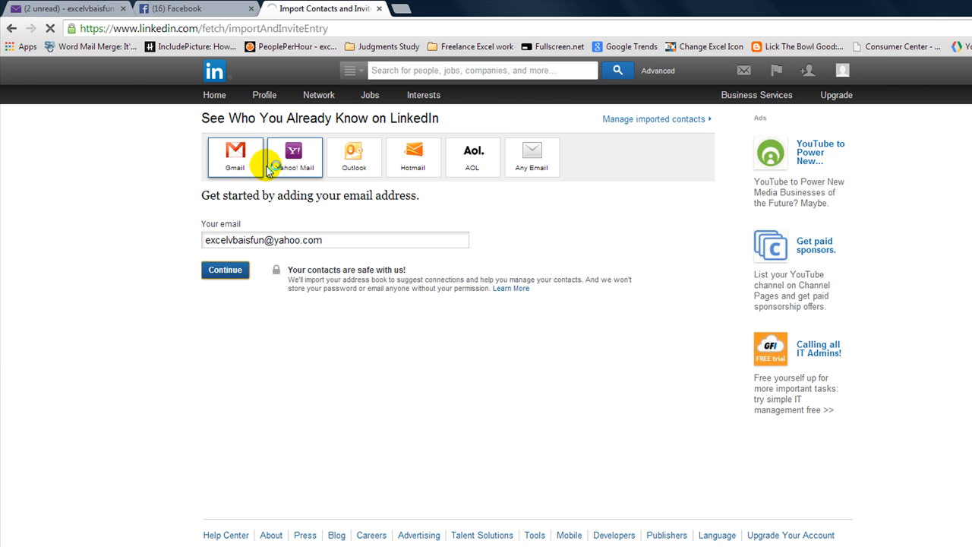
left_click(225, 269)
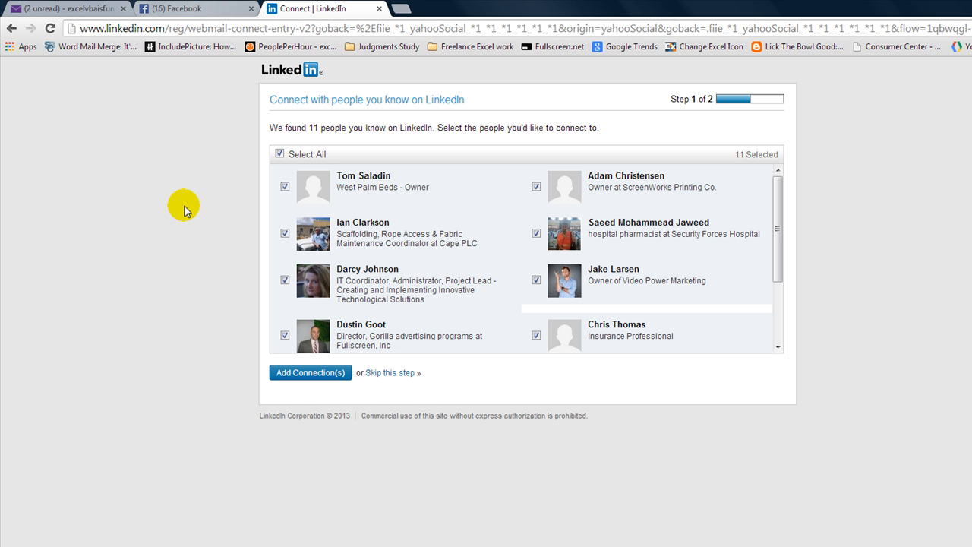
mouse_move(372, 368)
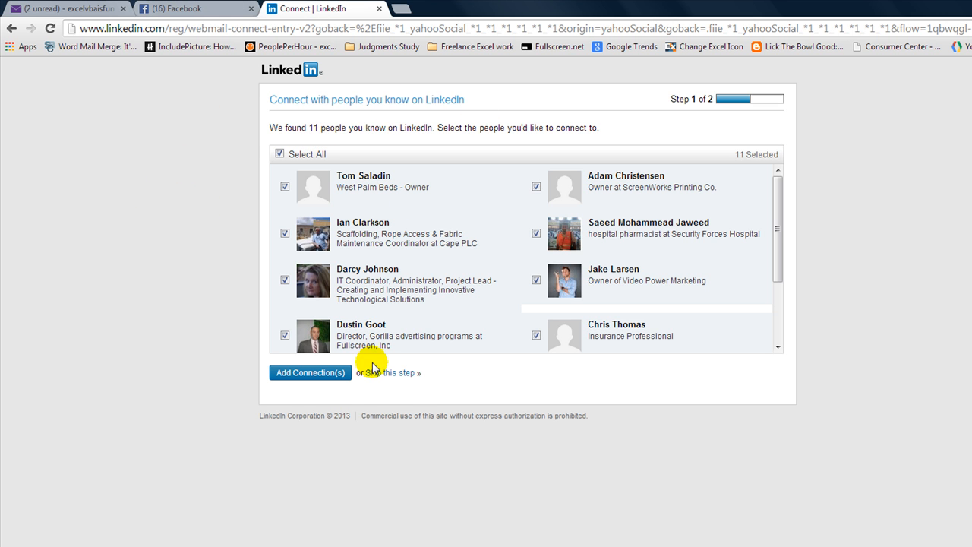
Skip connecting with and inviting contacts, and decline the Outlook and Hotmail searches
left_click(310, 373)
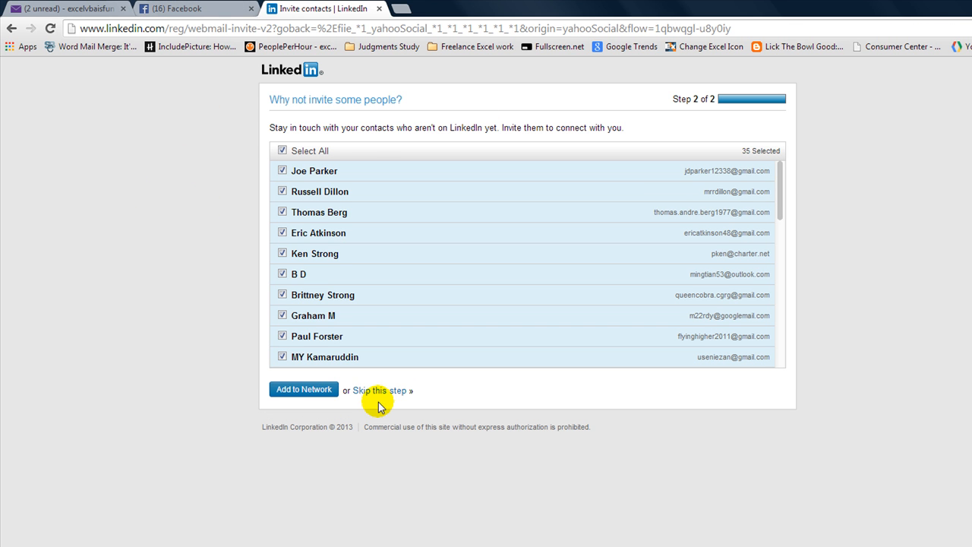
left_click(380, 389)
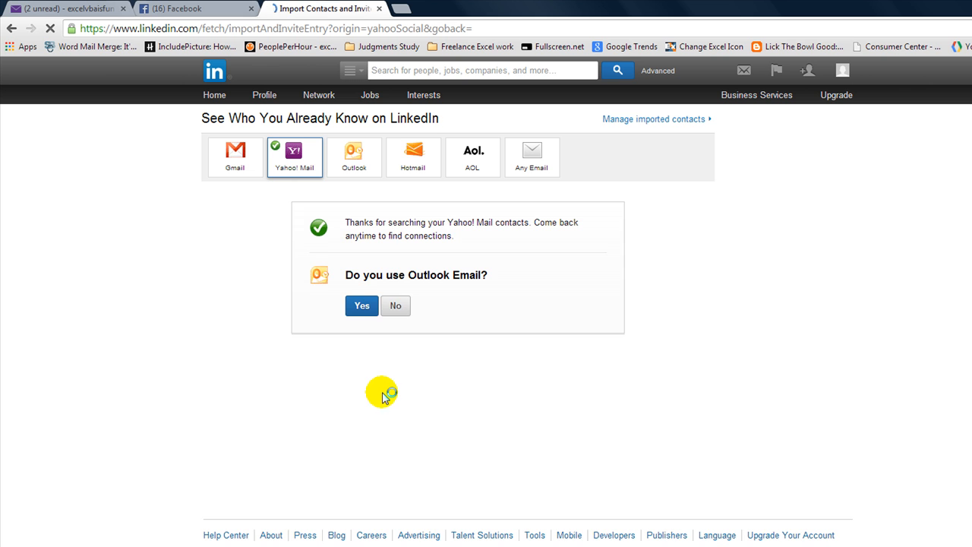
left_click(395, 305)
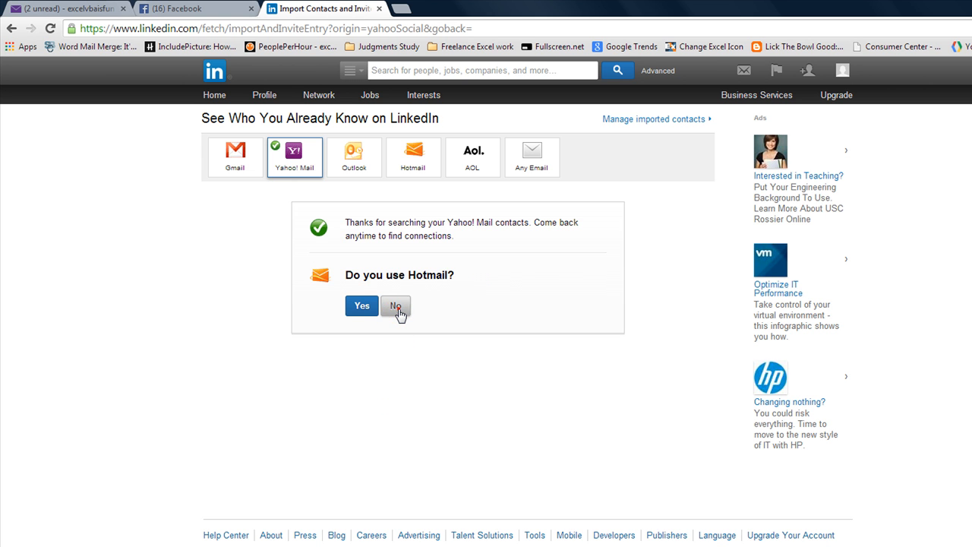
left_click(396, 305)
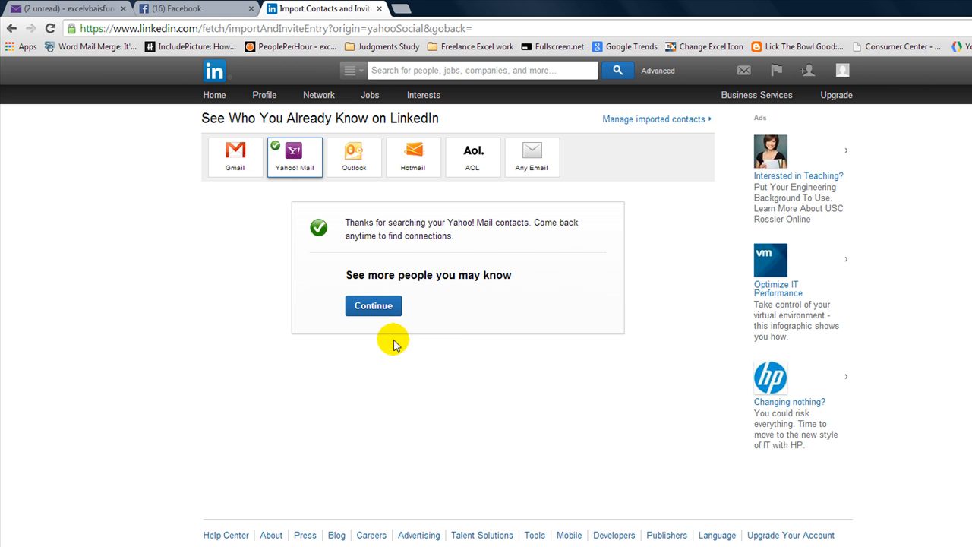
mouse_move(328, 239)
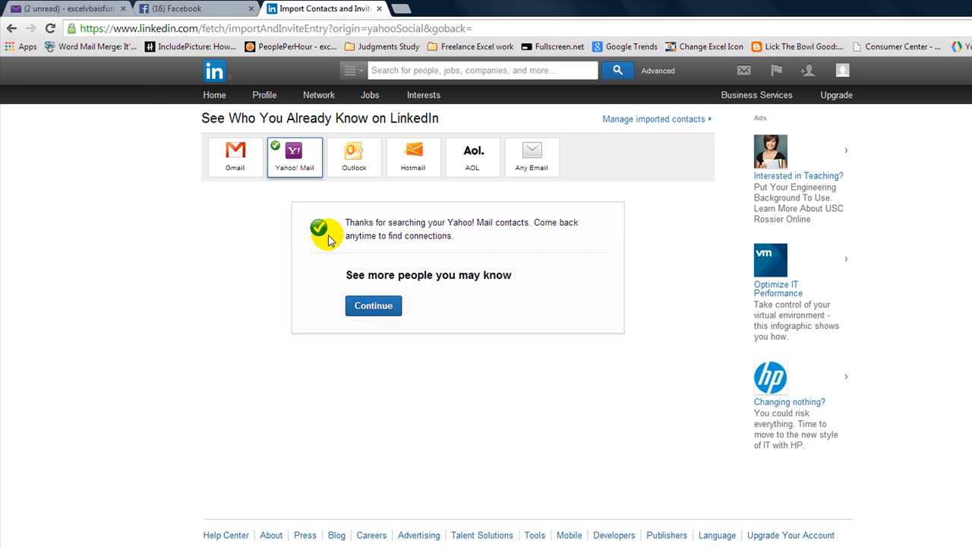
mouse_move(454, 220)
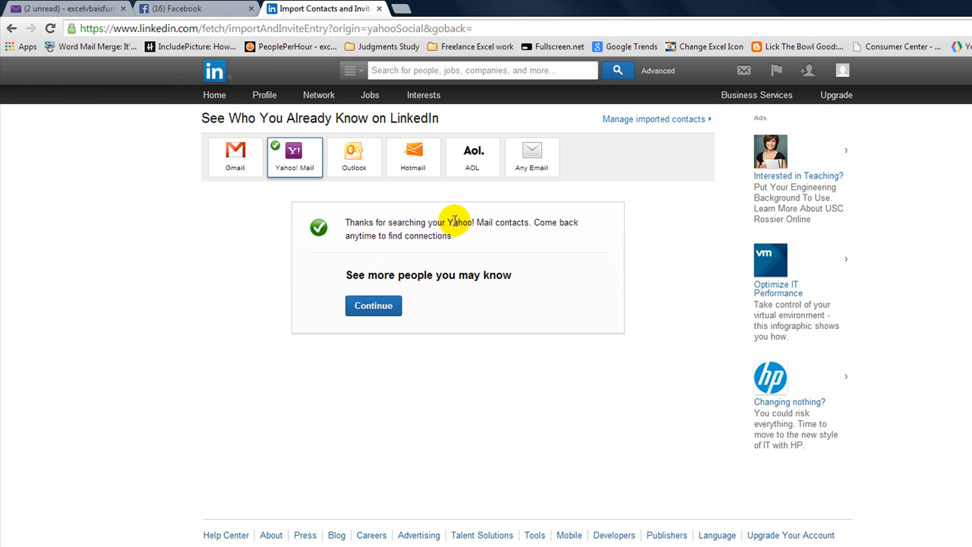
mouse_move(374, 248)
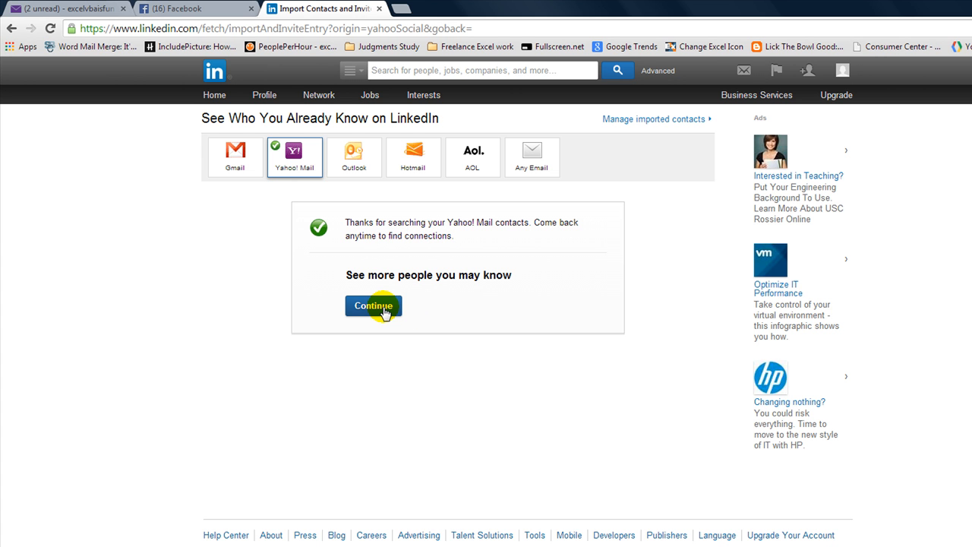
Continue to LinkedIn's People You May Know grid of suggested profiles
left_click(373, 305)
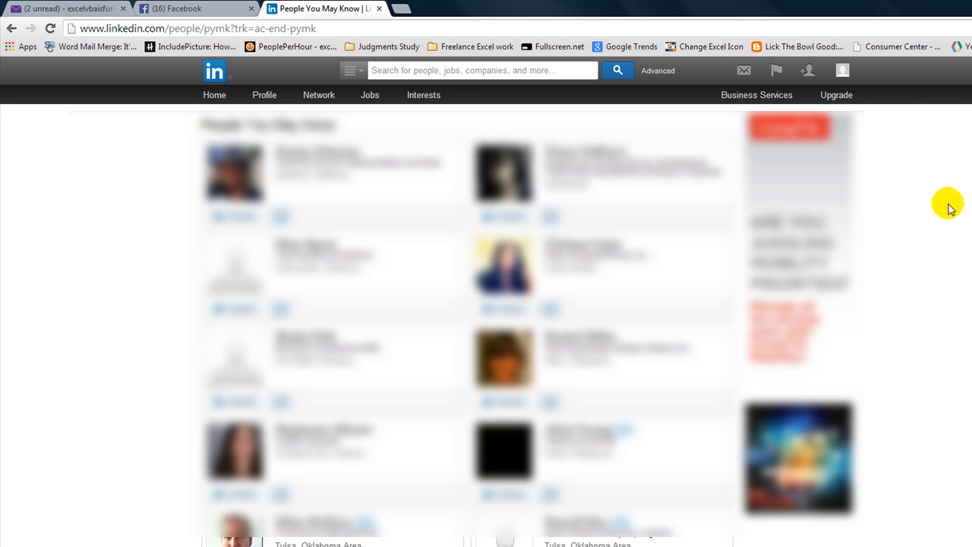
mouse_move(910, 133)
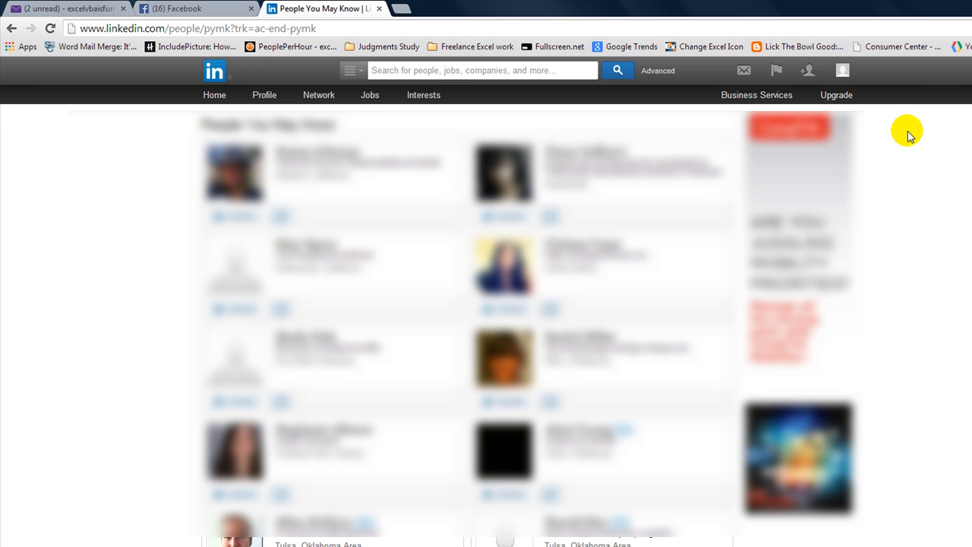